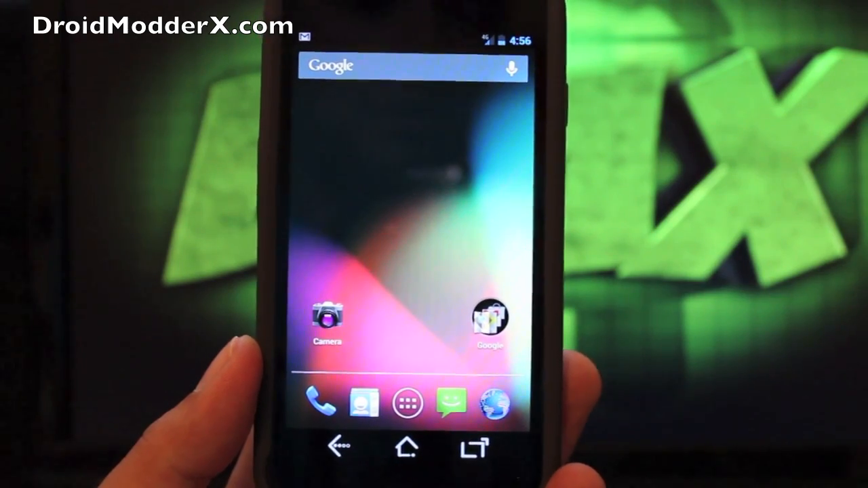
- Open the app drawer from the dock and scroll through the installed apps
{"action": "left_click", "coordinate": [407, 403]}
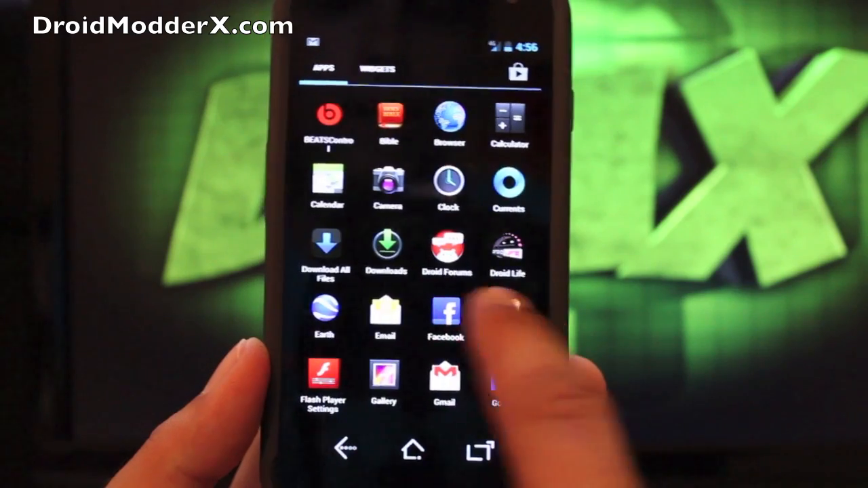
{"action": "scroll", "scroll_direction": "down", "scroll_amount": 3}
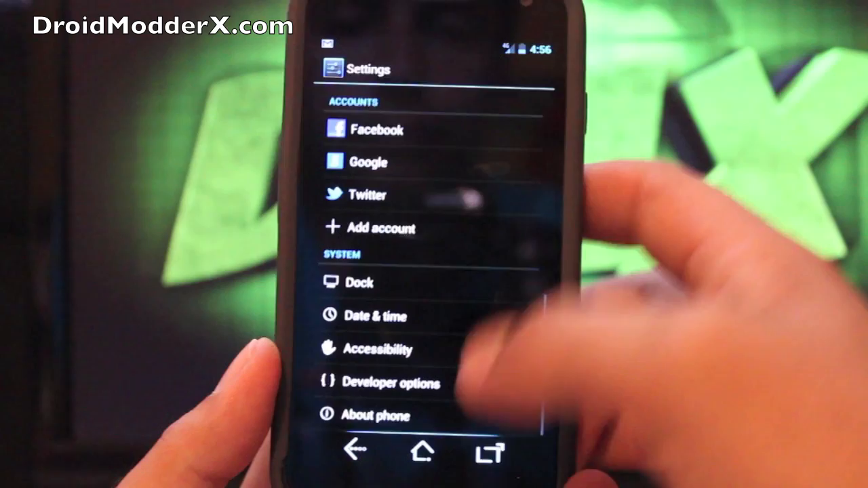
- Open Settings and browse the Accounts and System entries such as About phone
{"action": "left_click", "coordinate": [375, 415]}
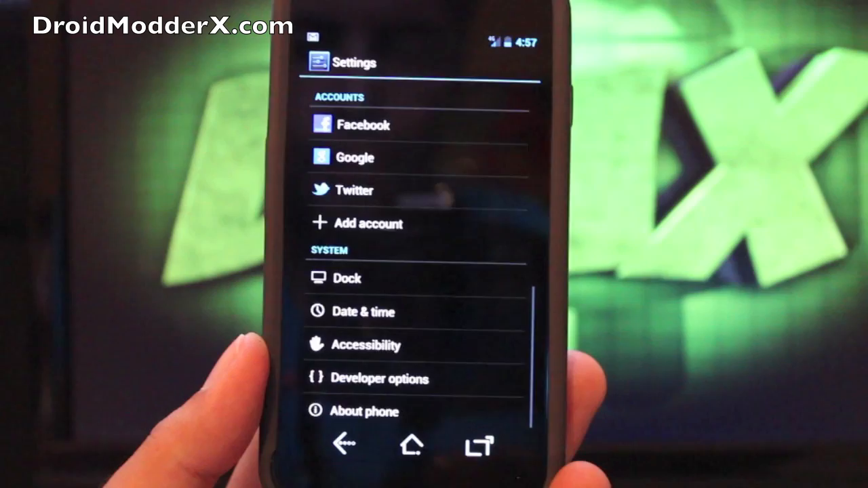
{"action": "left_click", "coordinate": [412, 445]}
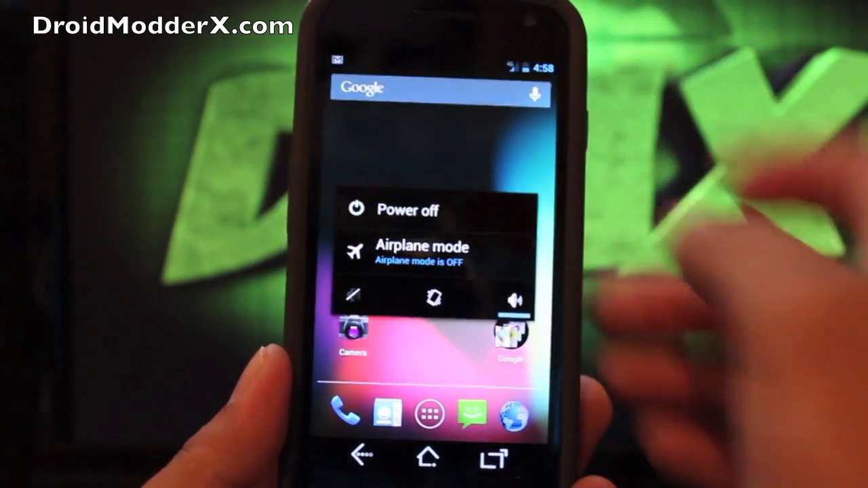
- Choose Power off from the power menu and confirm with OK
{"action": "left_click", "coordinate": [405, 210]}
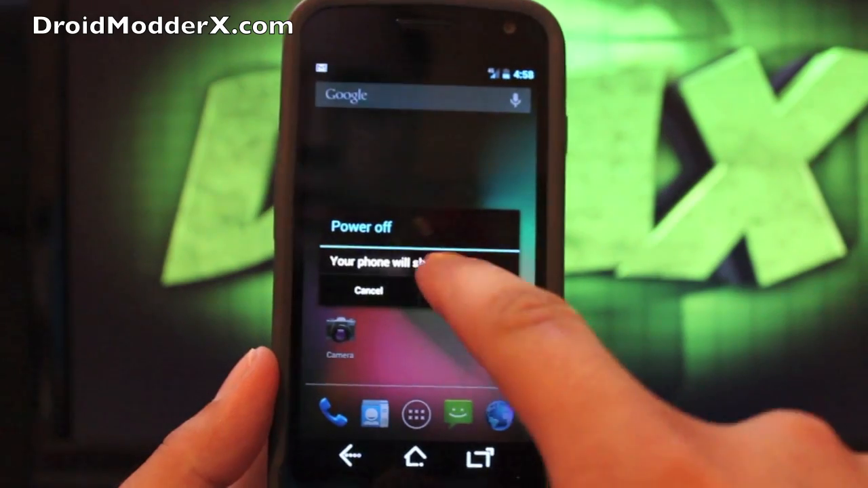
{"action": "left_click", "coordinate": [420, 265]}
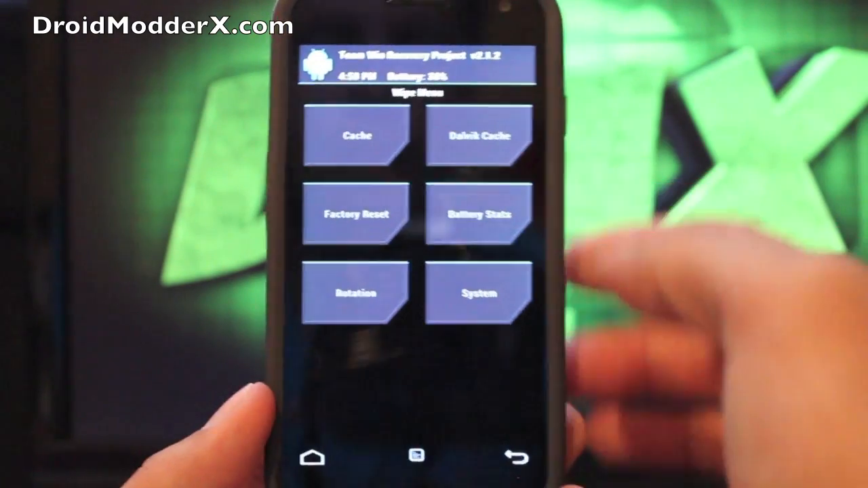
- Open the Wipe menu in TWRP and wipe the cache
{"action": "left_click", "coordinate": [357, 214]}
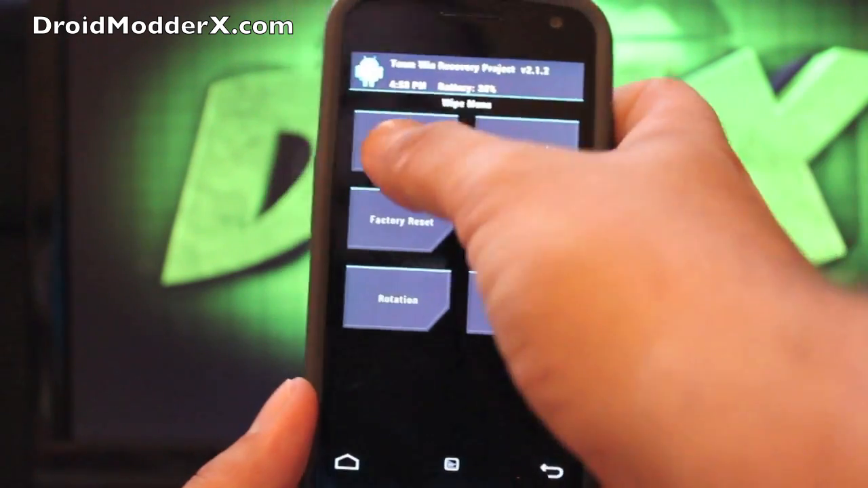
{"action": "left_click", "coordinate": [394, 143]}
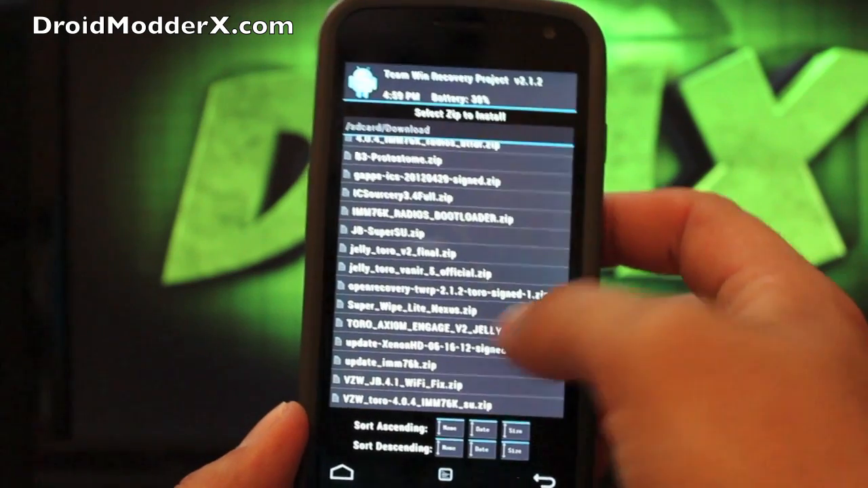
- Select TORO_AXIOM_ENGAGE_V2_JELLYBEAN_SIGNED.zip from /sdcard/Download to queue it for flashing
{"action": "left_click", "coordinate": [431, 330]}
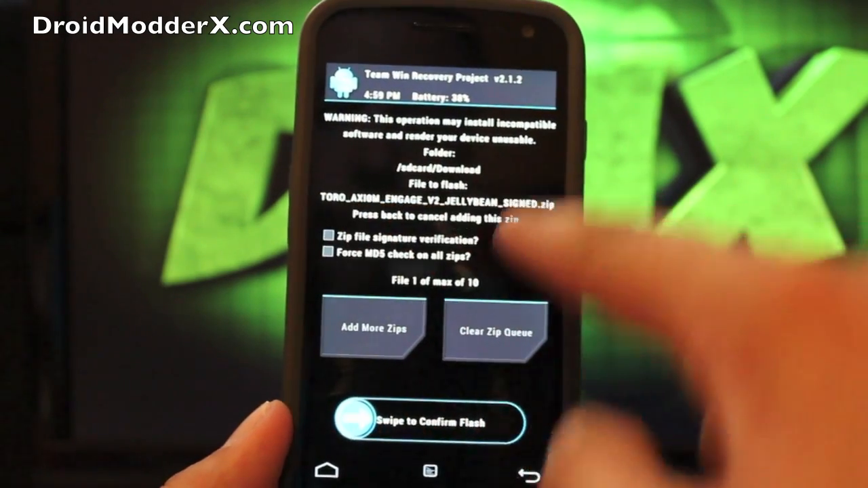